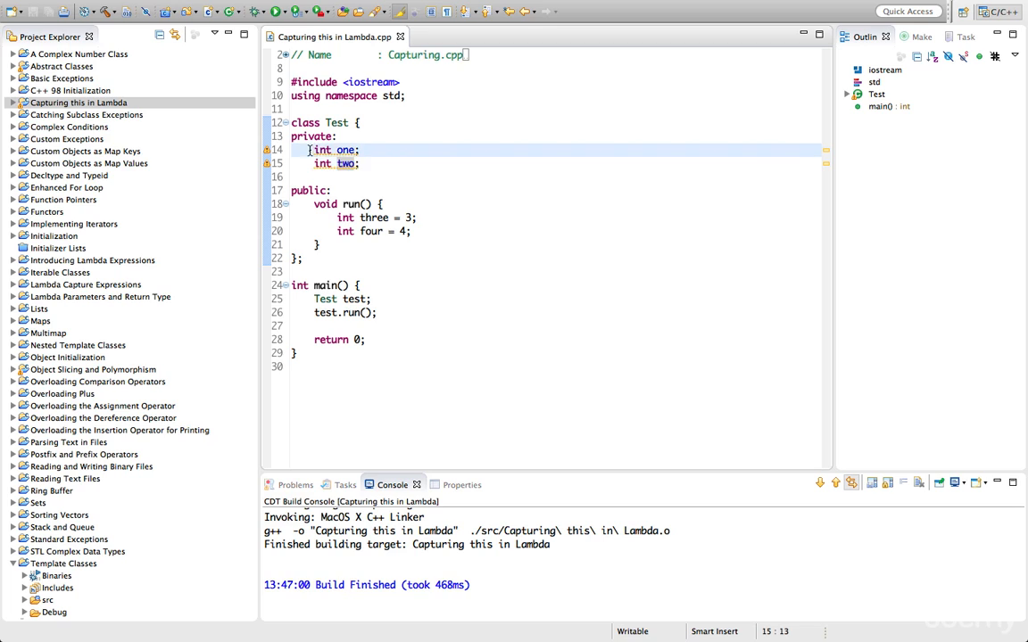
Convert the declarations to brace initialisation: one{1}, two{2}, three{3}, four{4}.
{"action": "left_click_drag", "start_coordinate": [307, 150], "coordinate": [359, 164]}
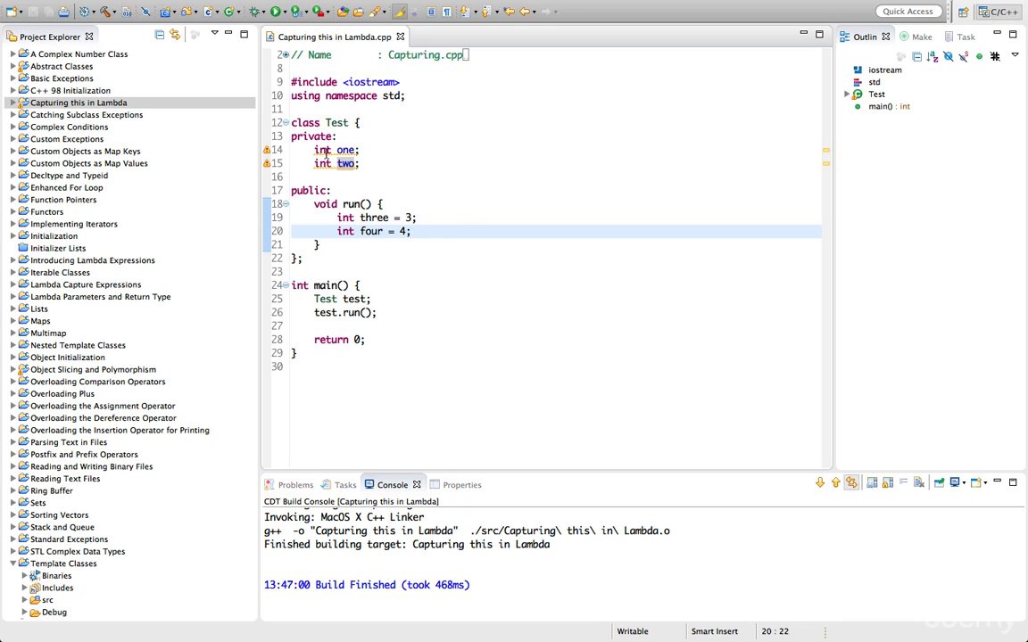
{"action": "left_click_drag", "start_coordinate": [314, 150], "coordinate": [361, 164]}
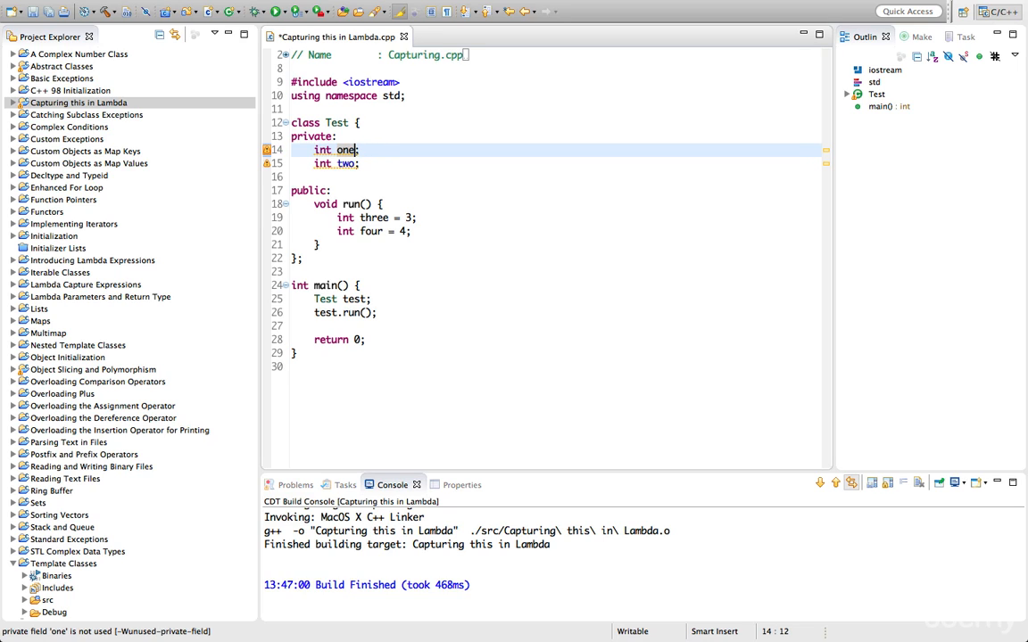
{"action": "type", "text": "{3"}
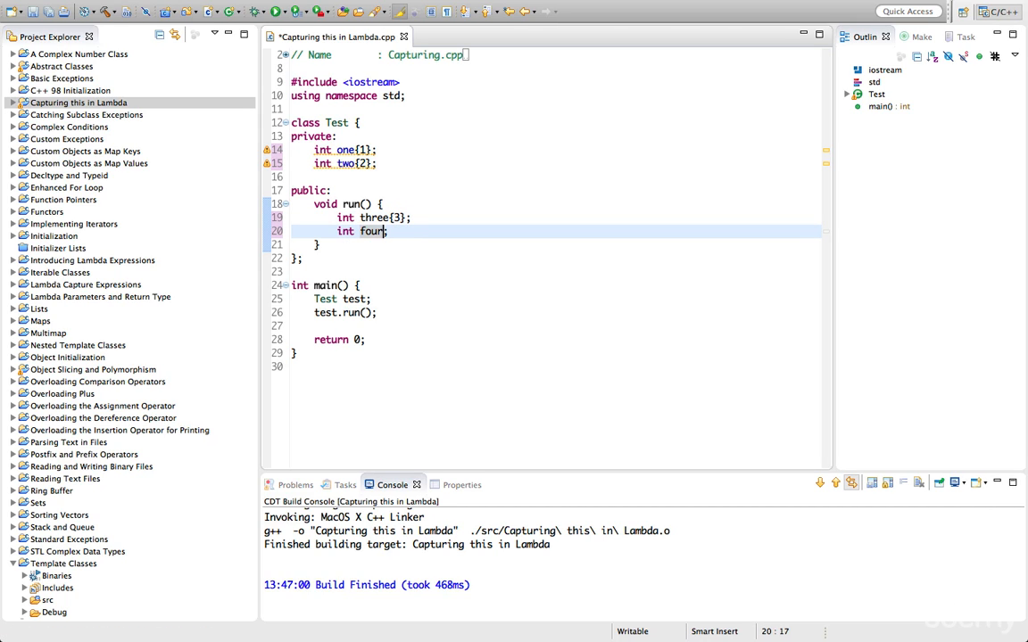
{"action": "type", "text": "{4}"}
{"action": "type", "text": "["}
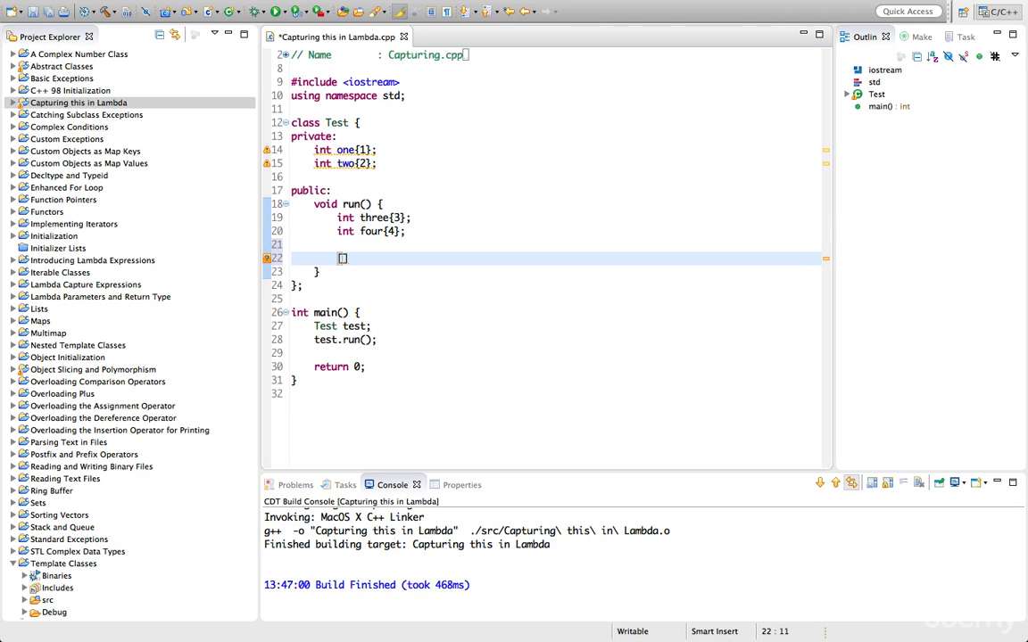
Write auto pLambda = [three, four](){}; and call pLambda(); after it.
{"action": "type", "text": "()"}
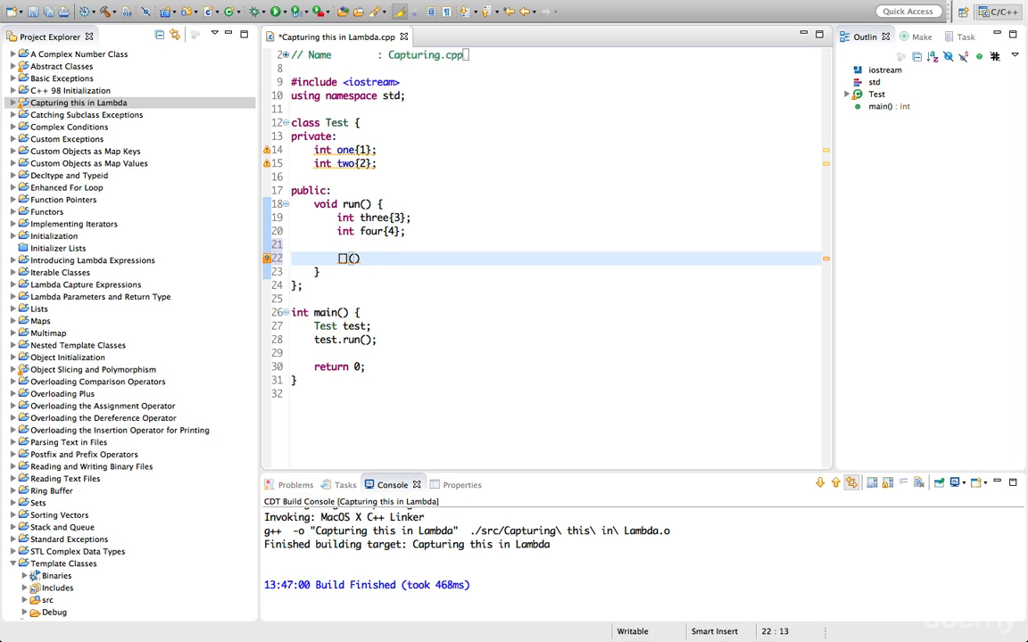
{"action": "type", "text": "{}"}
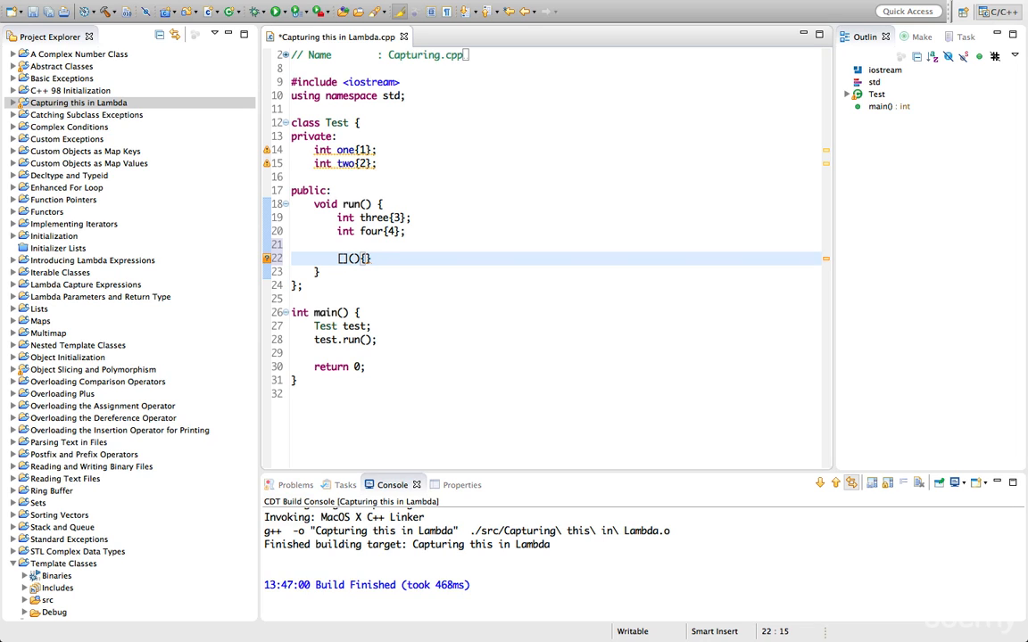
{"action": "type", "text": ";"}
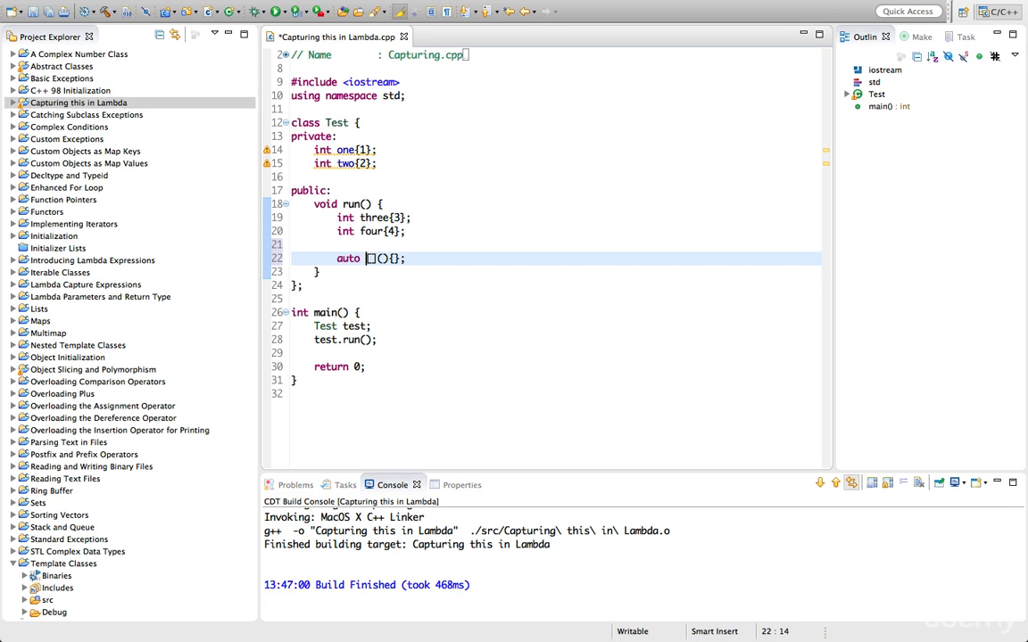
{"action": "type", "text": "pla"}
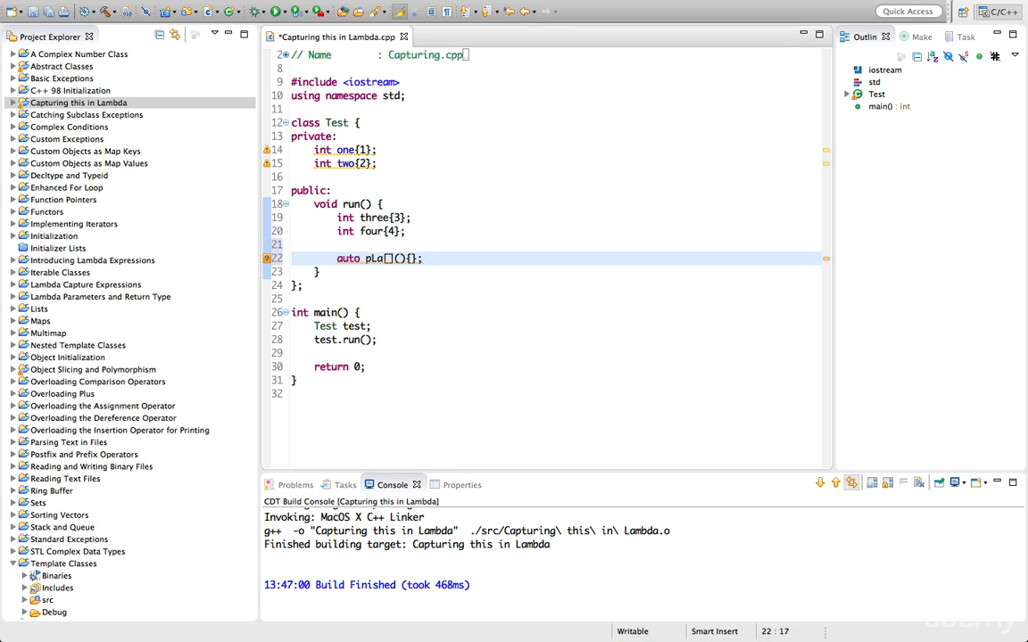
{"action": "type", "text": "Lambda ="}
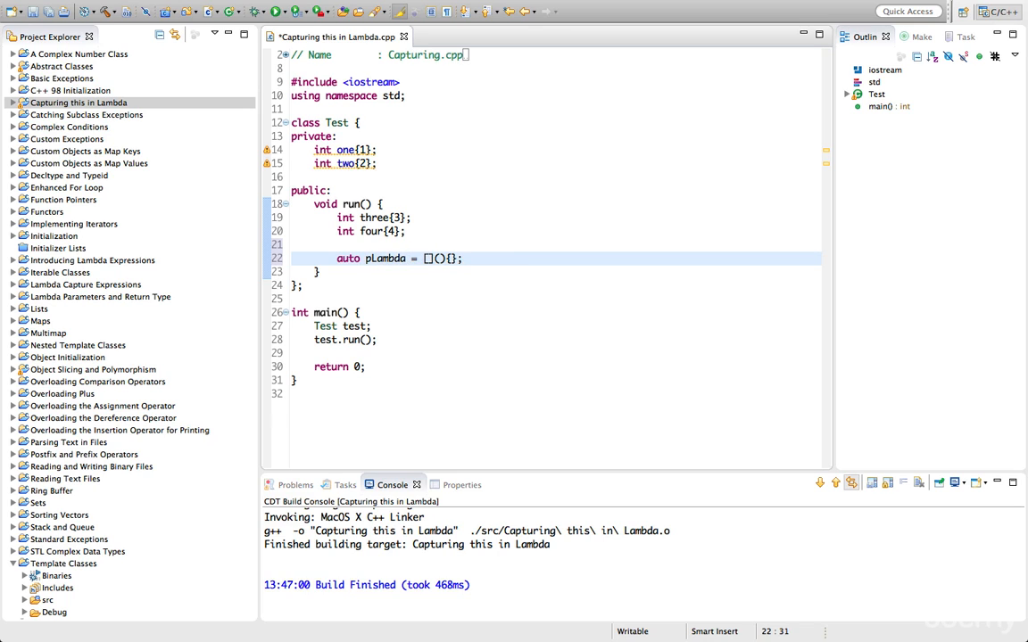
{"action": "type", "text": "pLambda"}
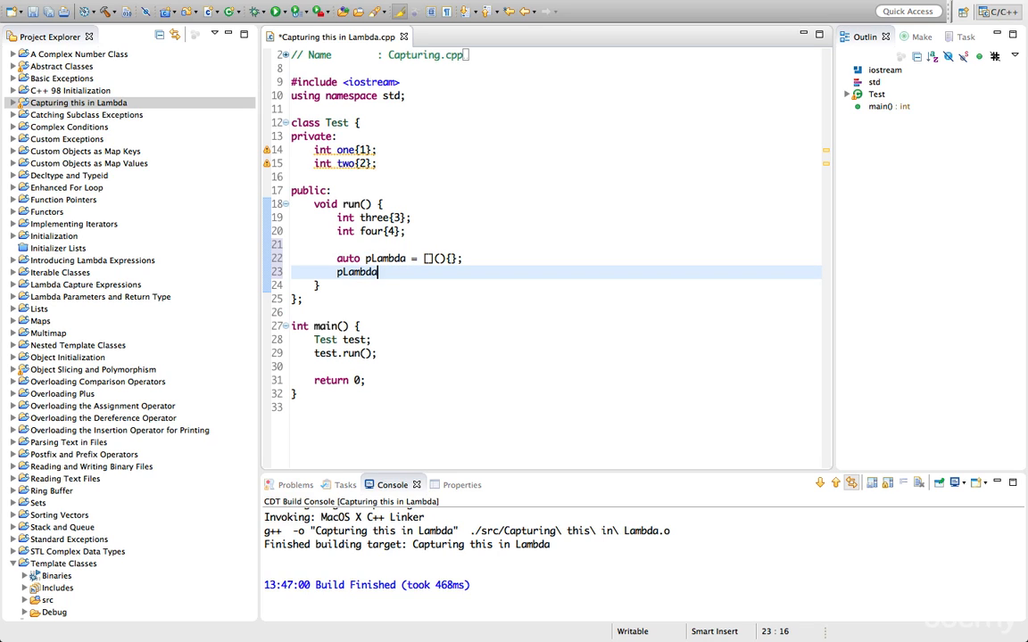
{"action": "type", "text": "();"}
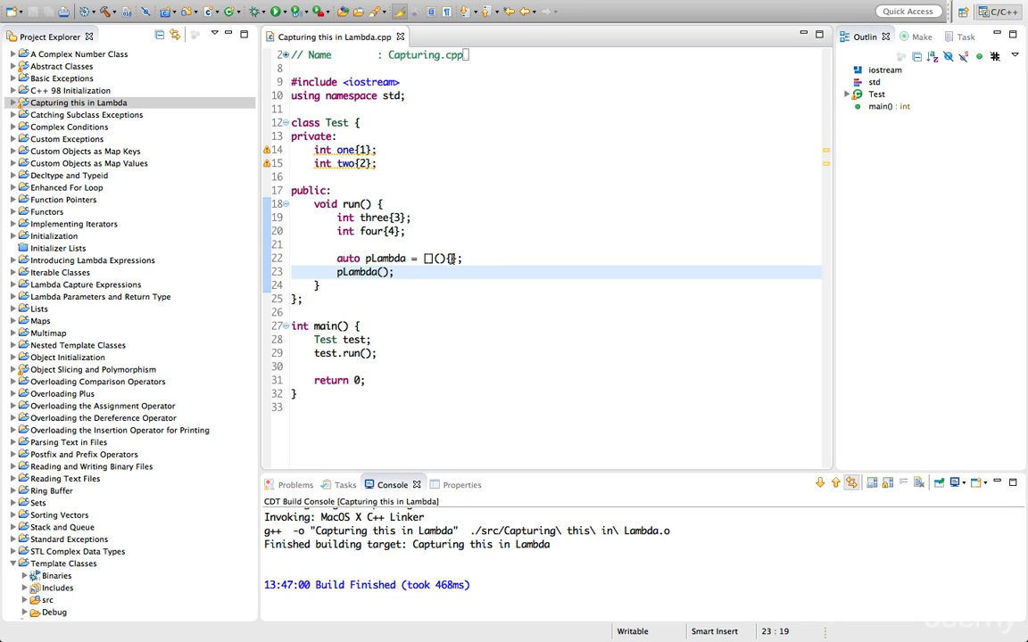
Begin a cout << statement inside the lambda body referencing three and four.
{"action": "type", "text": "c"}
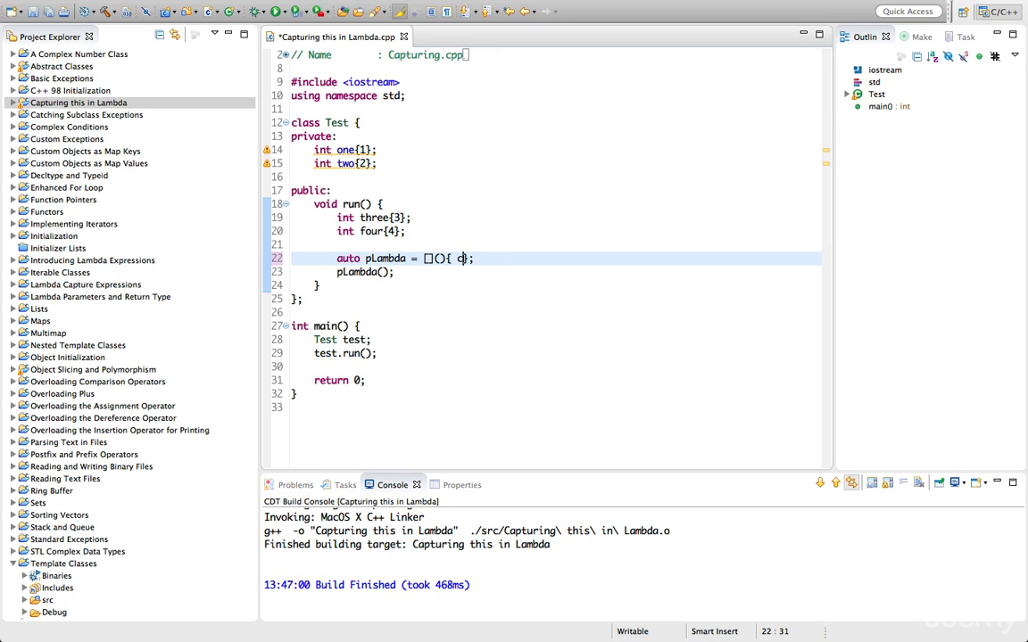
{"action": "type", "text": "out <<"}
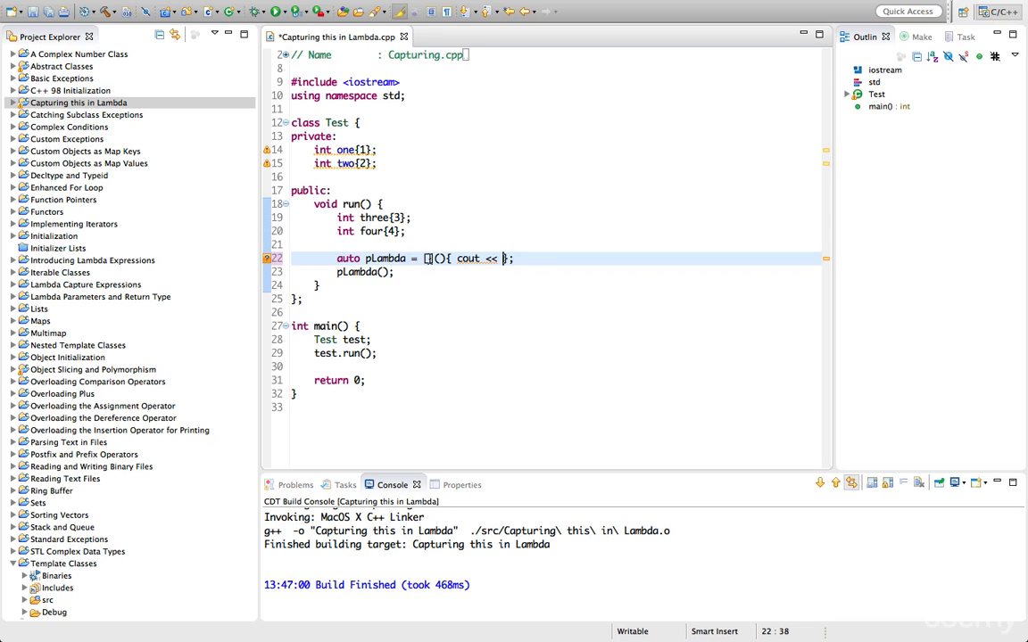
{"action": "type", "text": "three, f"}
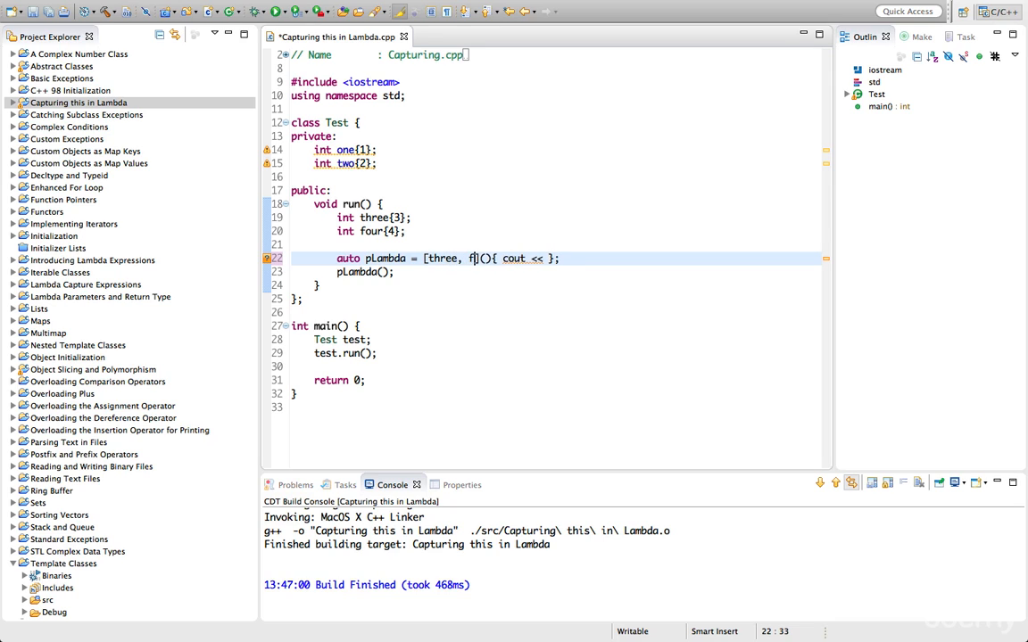
{"action": "type", "text": "our"}
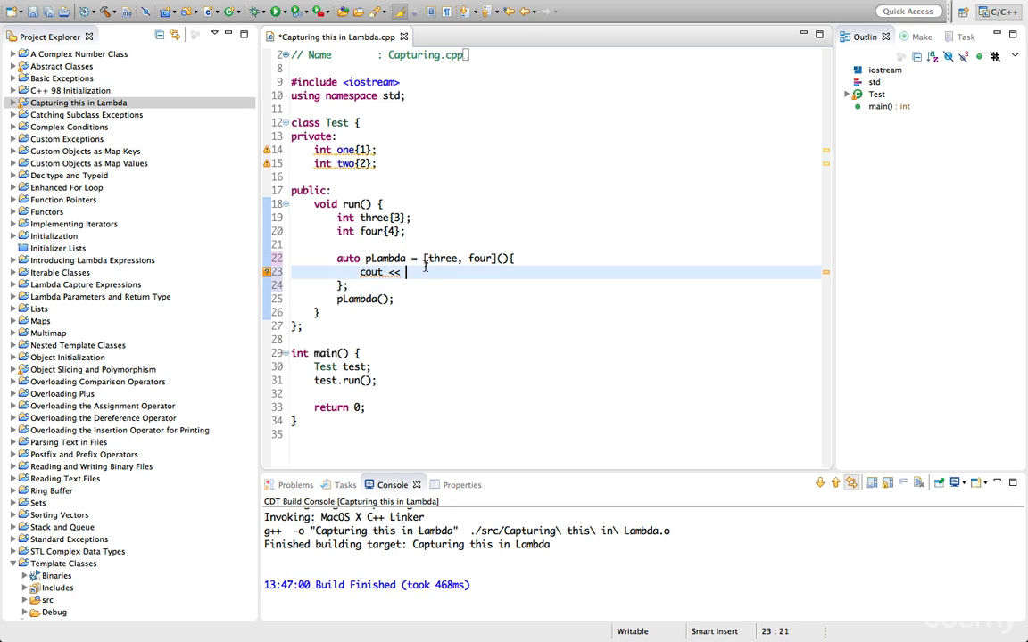
Print three and four each followed by endl, then run to see 3 and 4 in the console.
{"action": "type", "text": "three"}
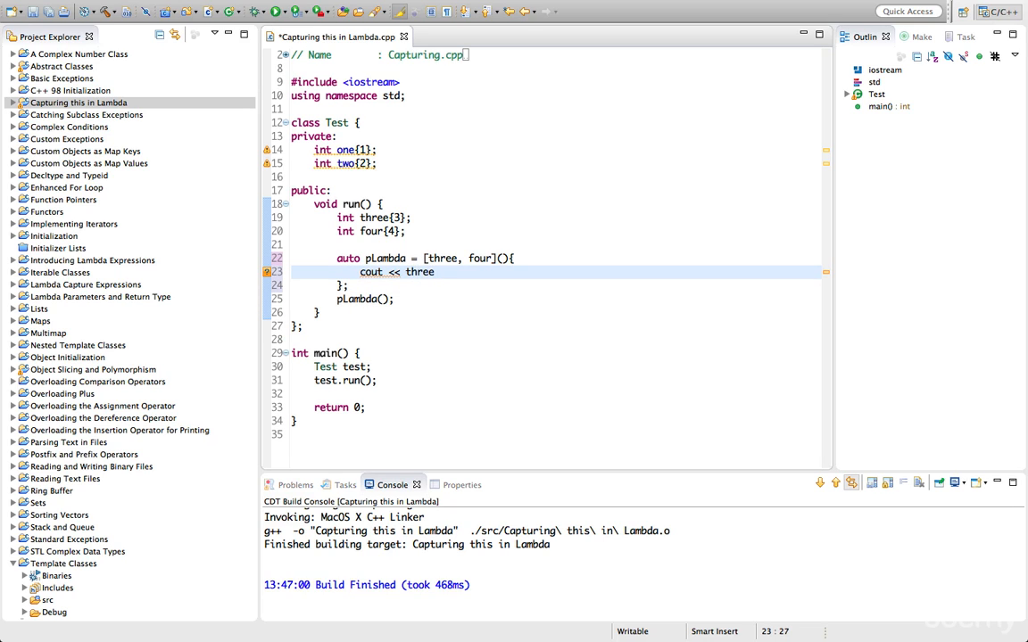
{"action": "type", "text": "<< endl;"}
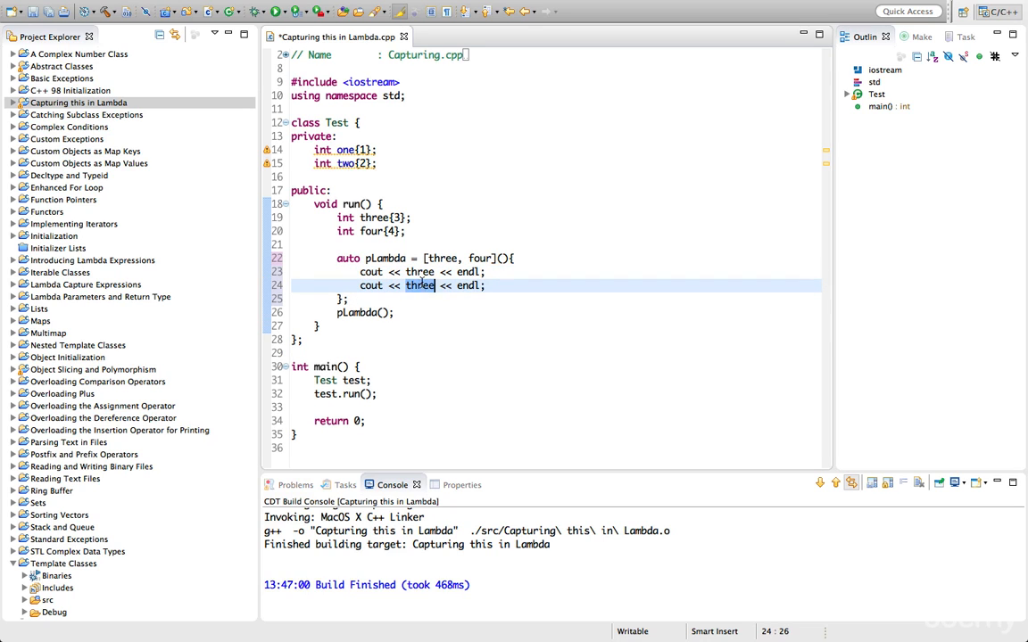
{"action": "type", "text": "four"}
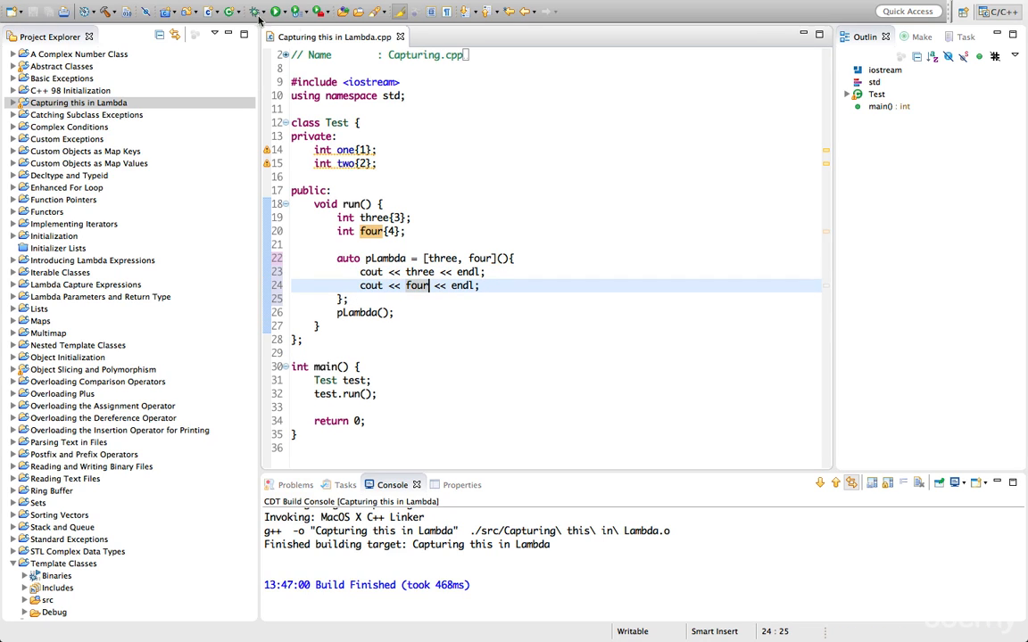
{"action": "left_click", "coordinate": [275, 10]}
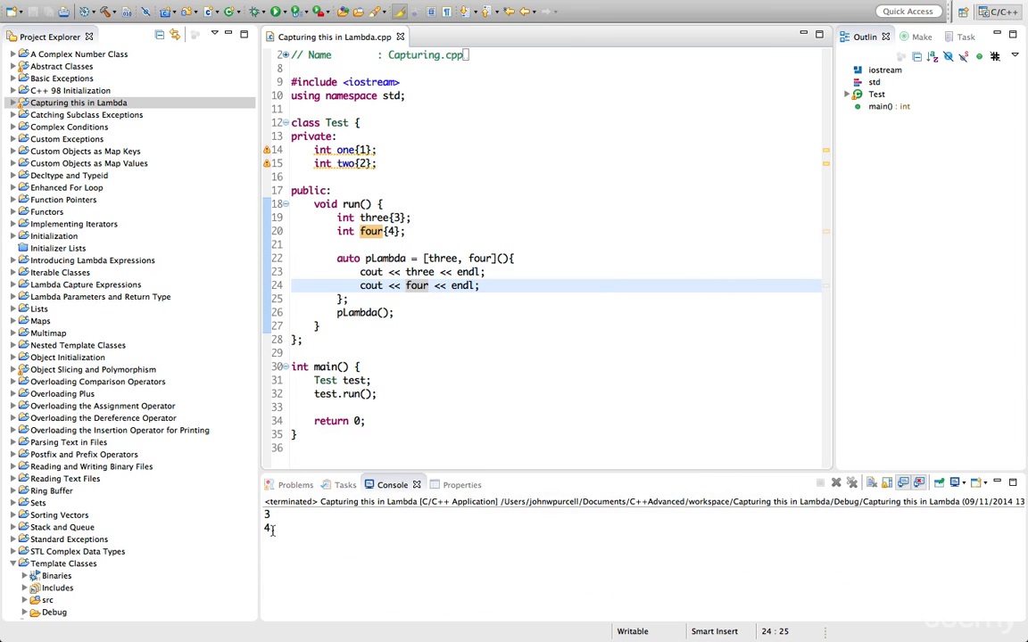
{"action": "left_click_drag", "start_coordinate": [270, 514], "coordinate": [272, 528]}
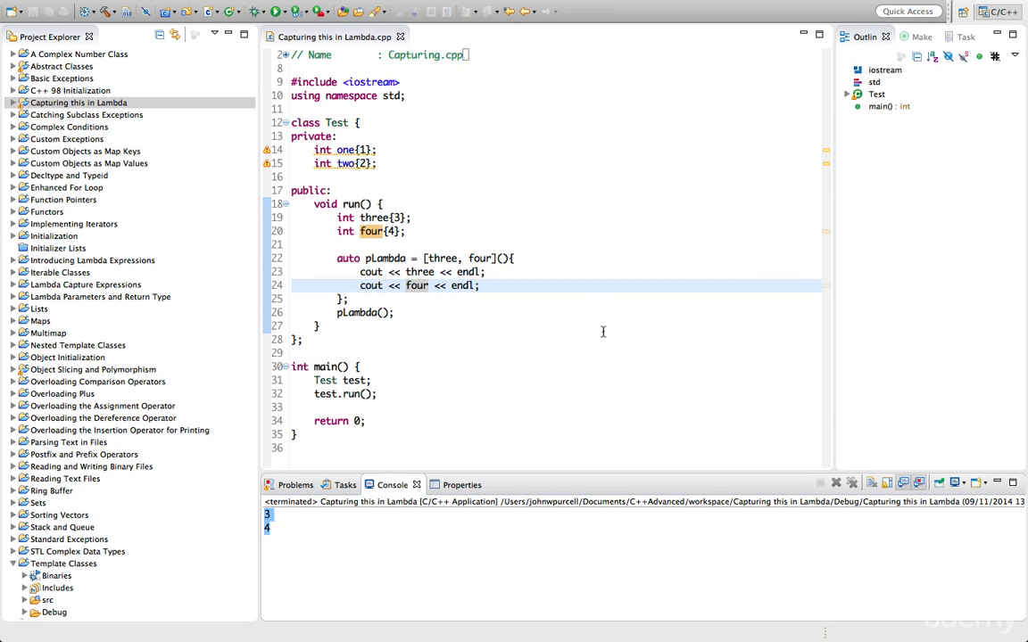
{"action": "mouse_move", "coordinate": [475, 232]}
{"action": "type", "text": "one, "}
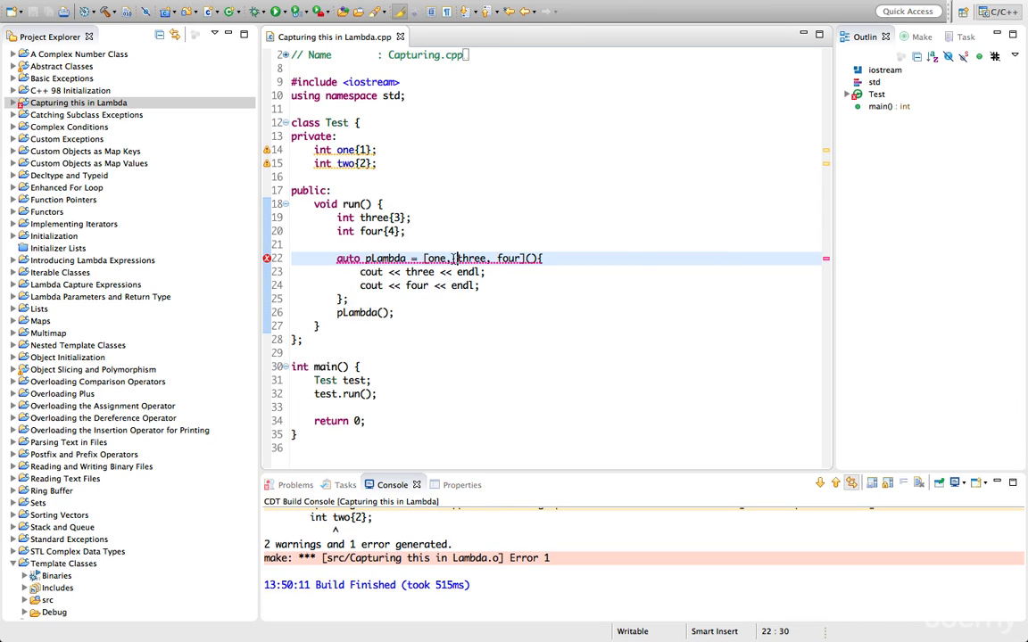
Capture this in the lambda and add cout lines printing one and two before three and four.
{"action": "type", "text": "this"}
{"action": "type", "text": "cout <<"}
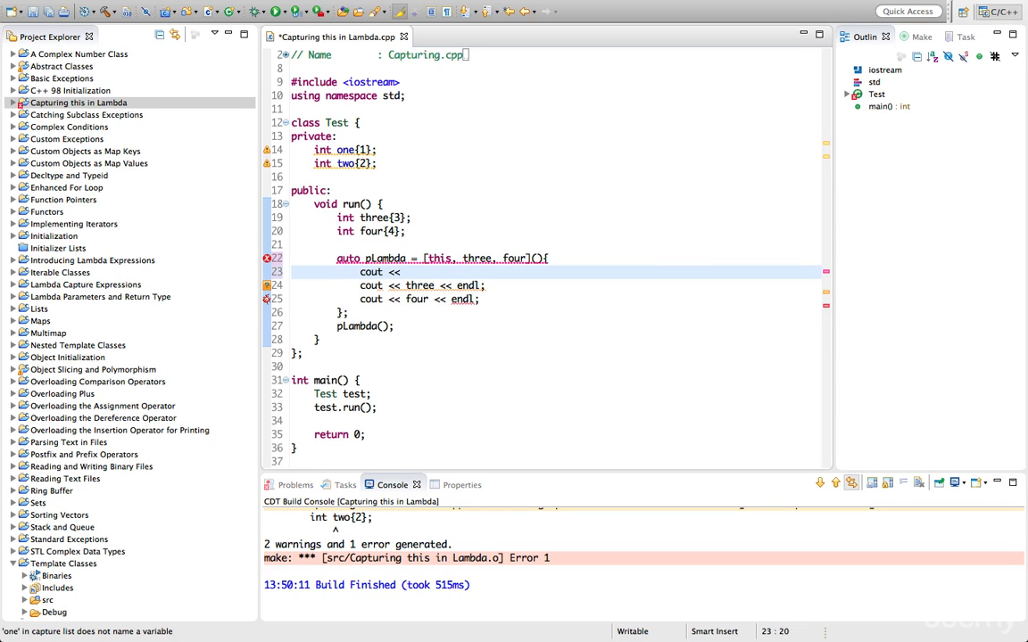
{"action": "type", "text": "one << endl;"}
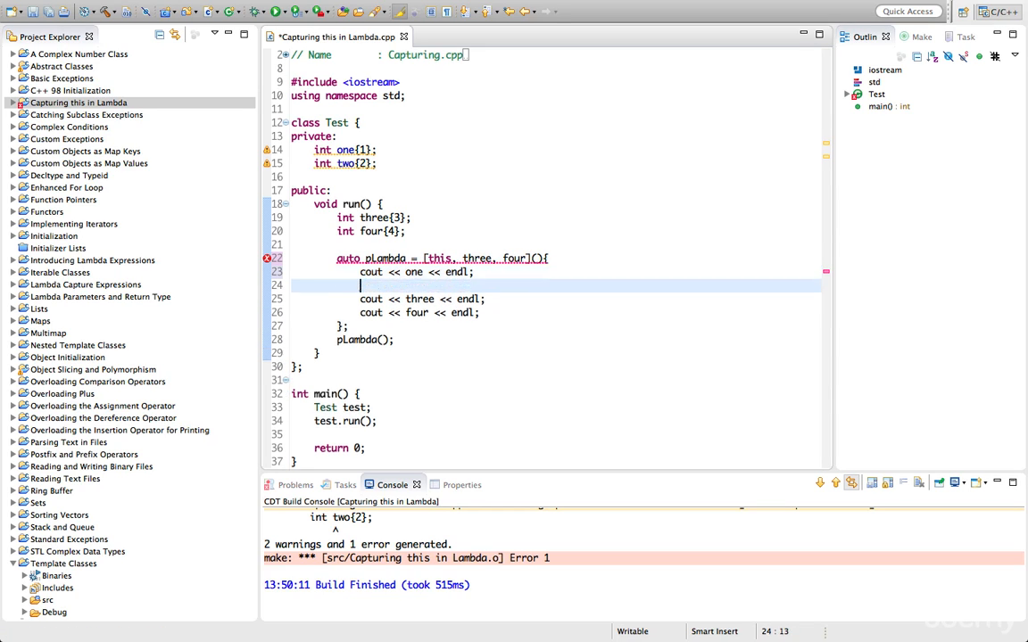
{"action": "type", "text": "cout << t"}
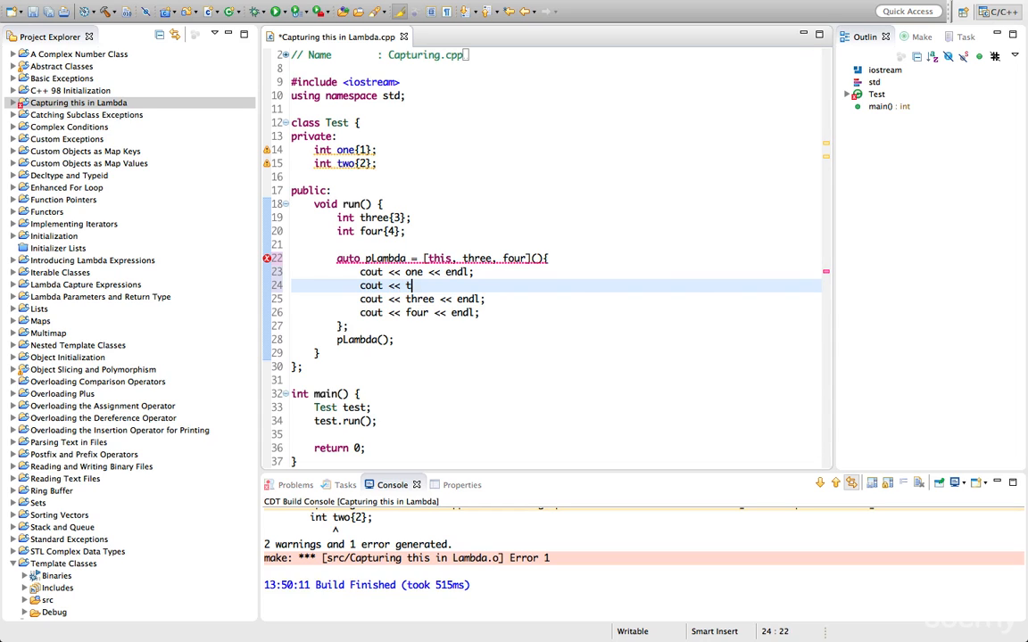
{"action": "type", "text": "wo << endl;"}
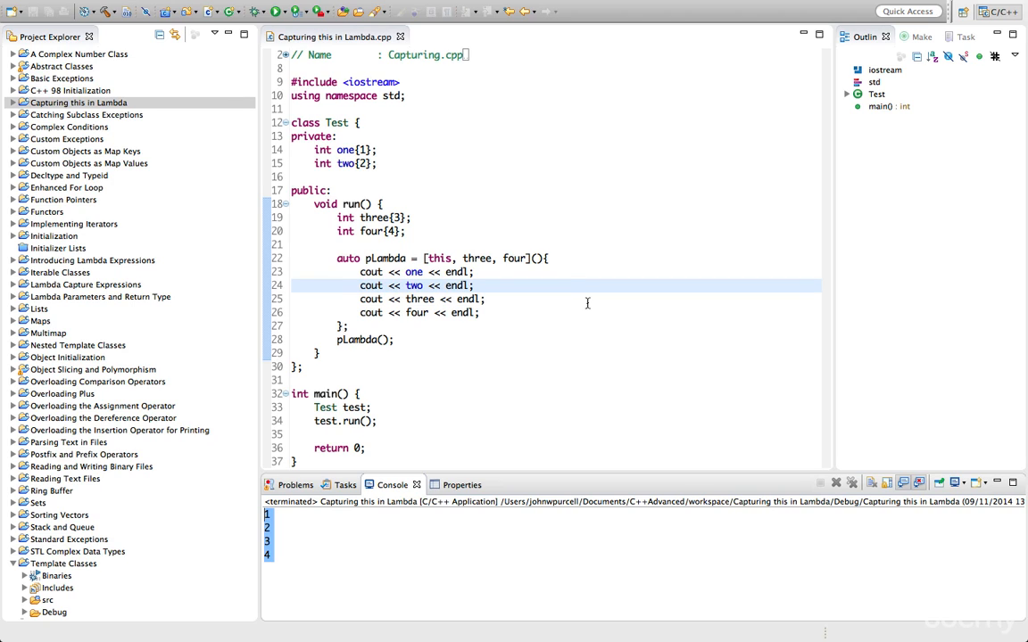
Add one = 111; at the top of the lambda, save and run, giving 111, 2, 3, 4.
{"action": "left_click", "coordinate": [549, 257]}
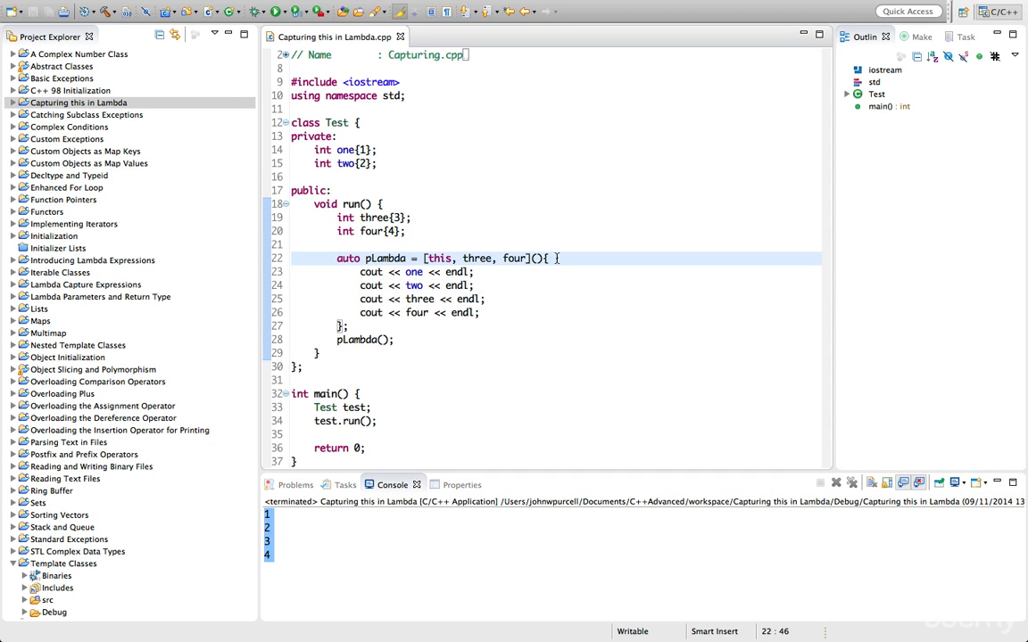
{"action": "type", "text": "one ="}
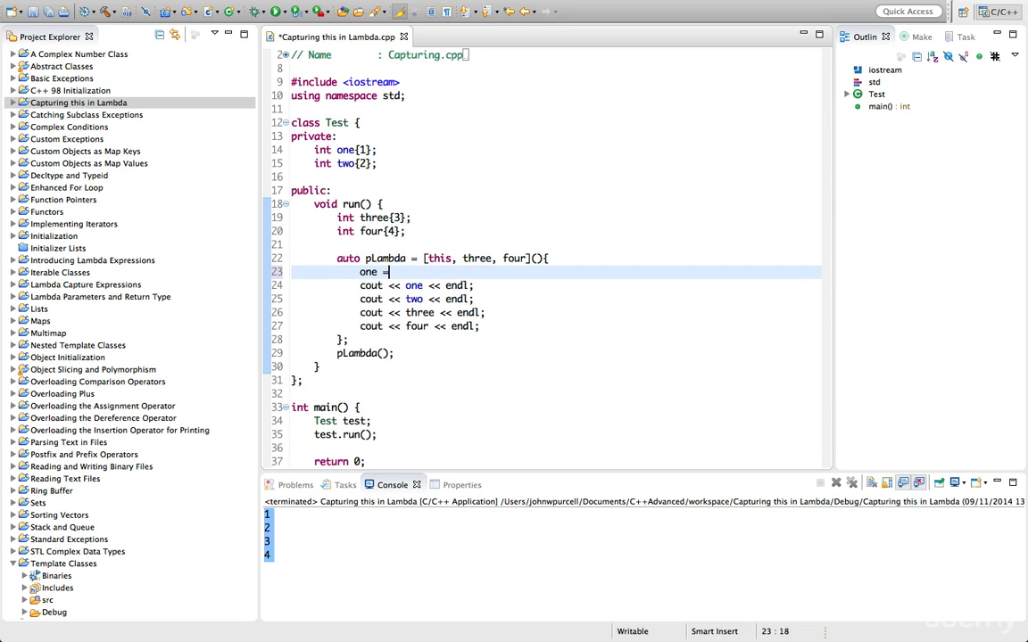
{"action": "type", "text": "11"}
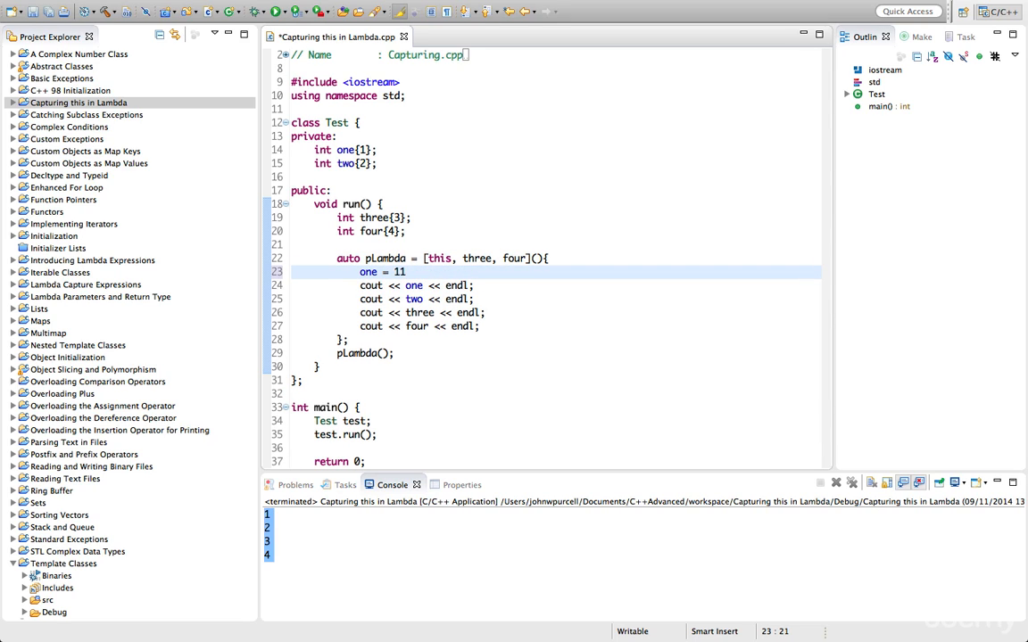
{"action": "type", "text": "1;"}
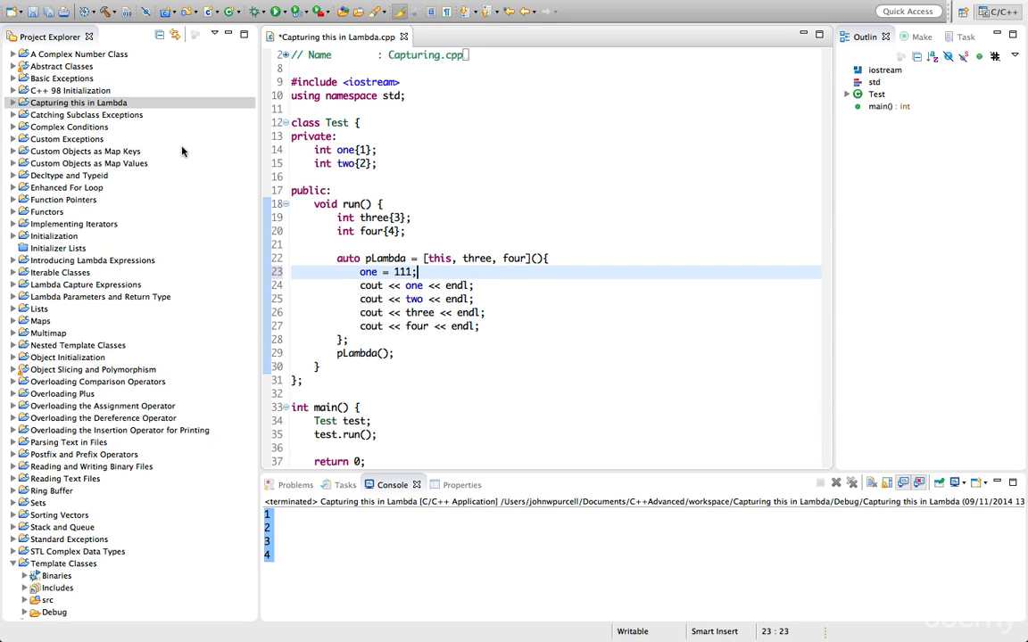
{"action": "left_click", "coordinate": [33, 11]}
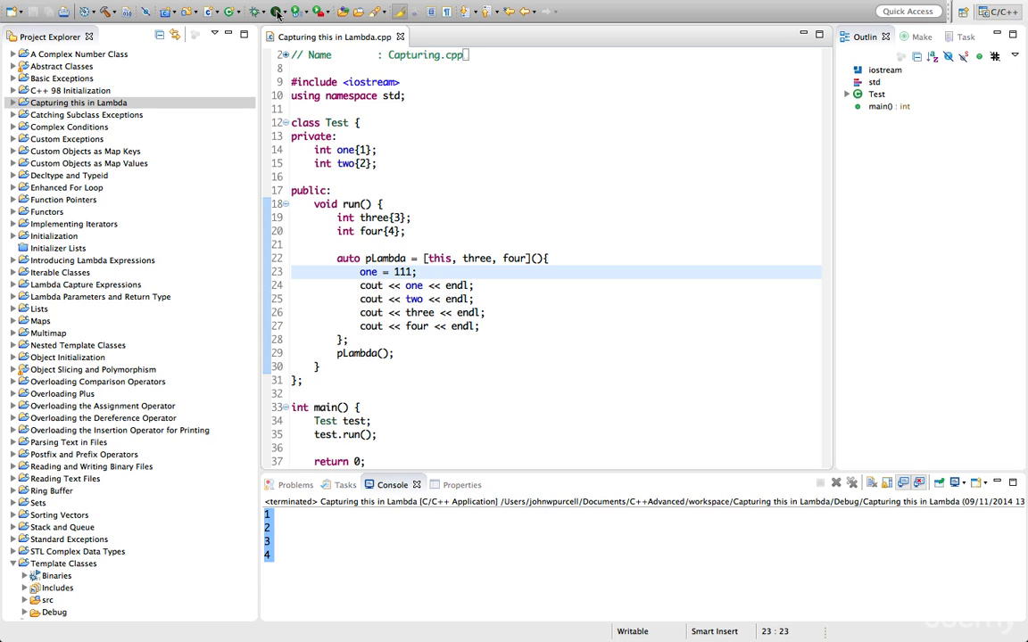
{"action": "left_click", "coordinate": [276, 11]}
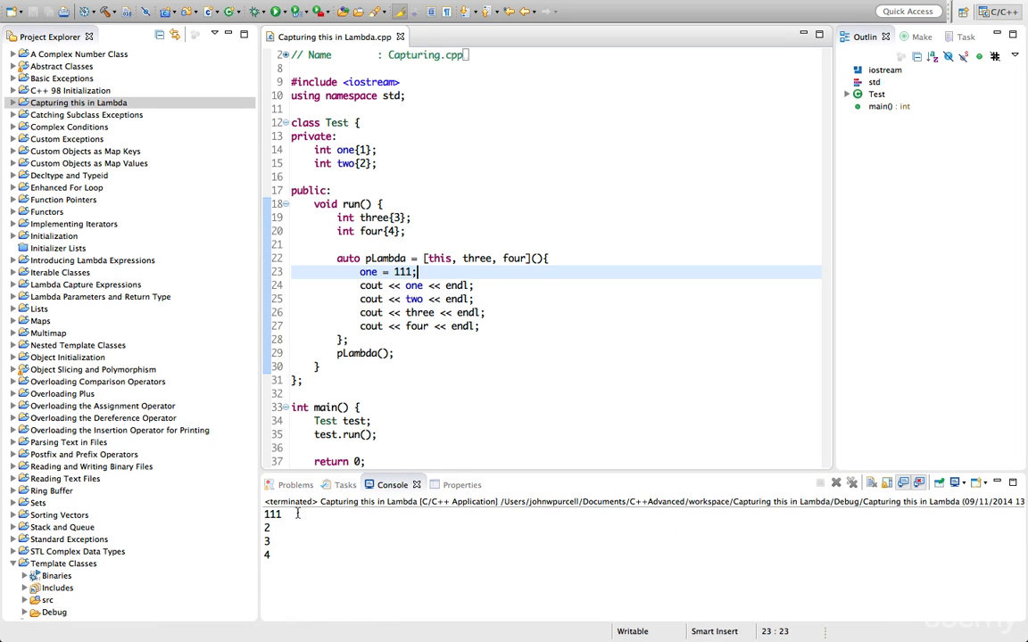
{"action": "double_click", "coordinate": [271, 514]}
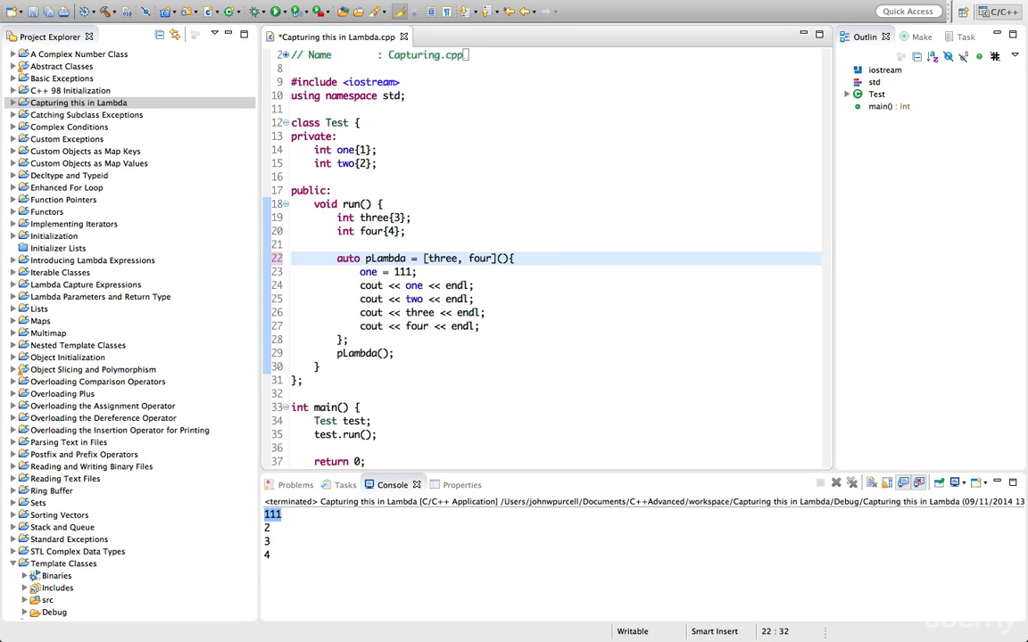
Rewrite the capture list as [=, this], removing three and four.
{"action": "type", "text": "this,"}
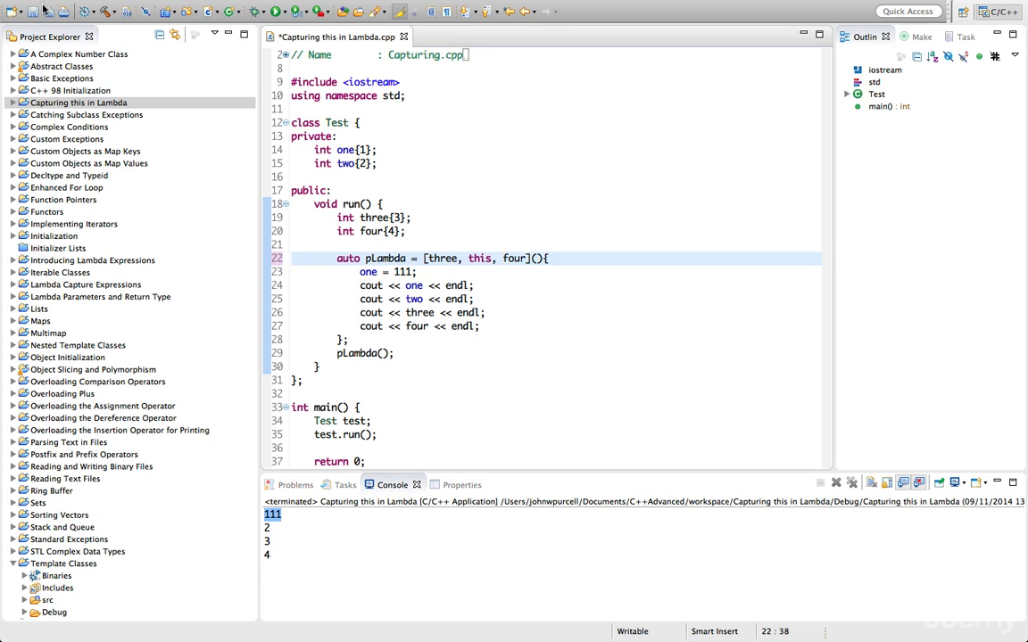
{"action": "left_click", "coordinate": [257, 10]}
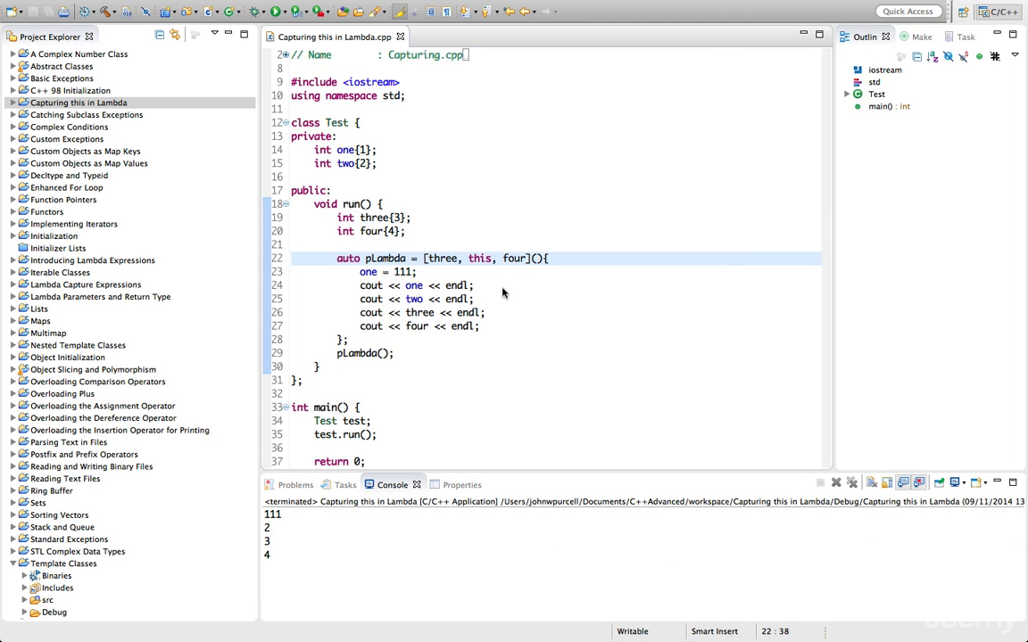
{"action": "left_click", "coordinate": [427, 257]}
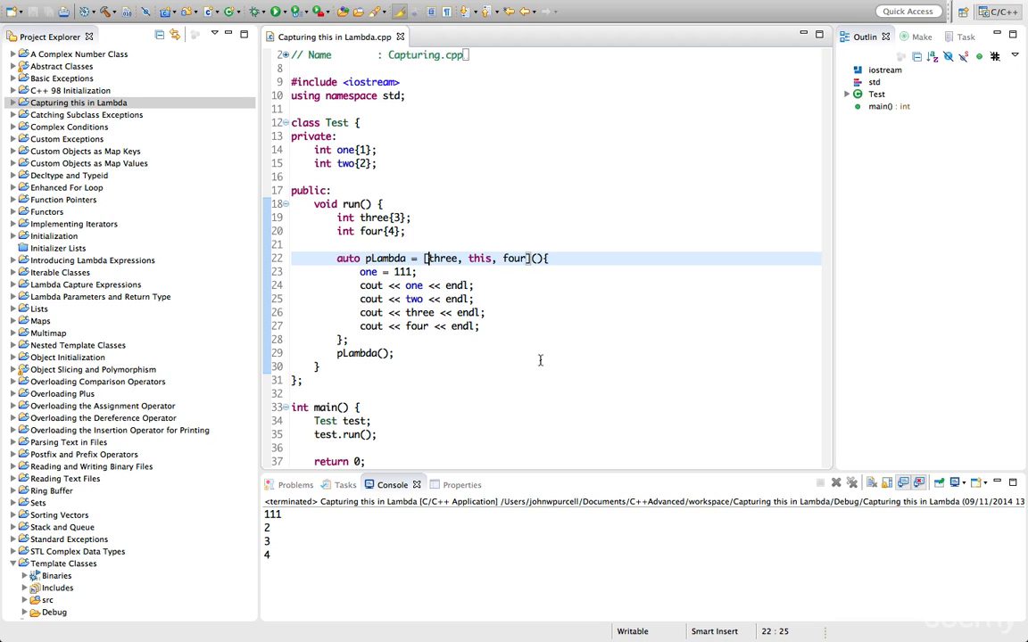
{"action": "type", "text": "=,"}
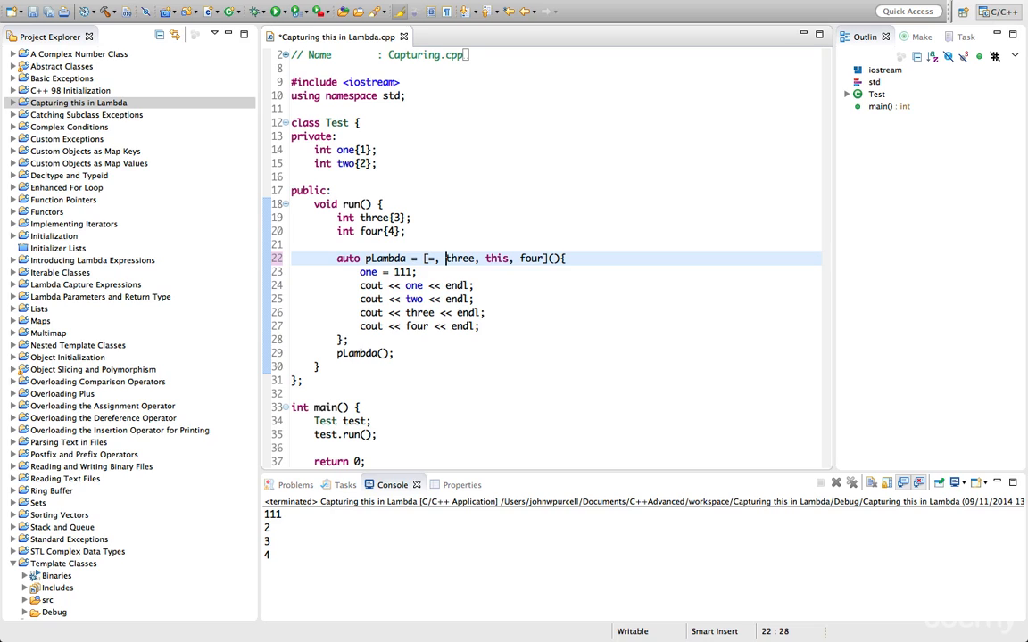
{"action": "double_click", "coordinate": [461, 257]}
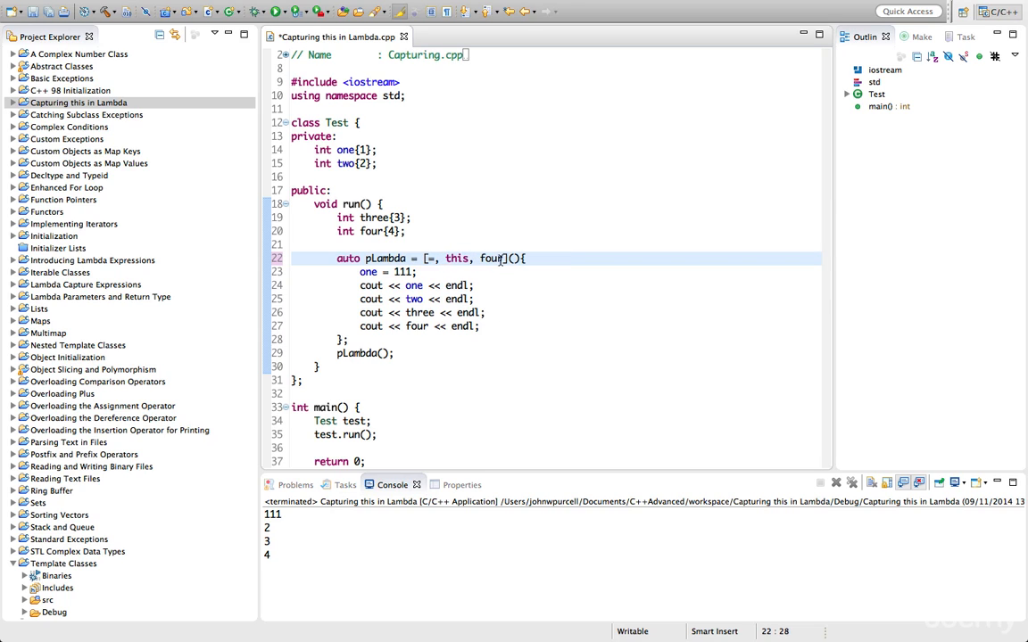
{"action": "key", "text": "BackSpace"}
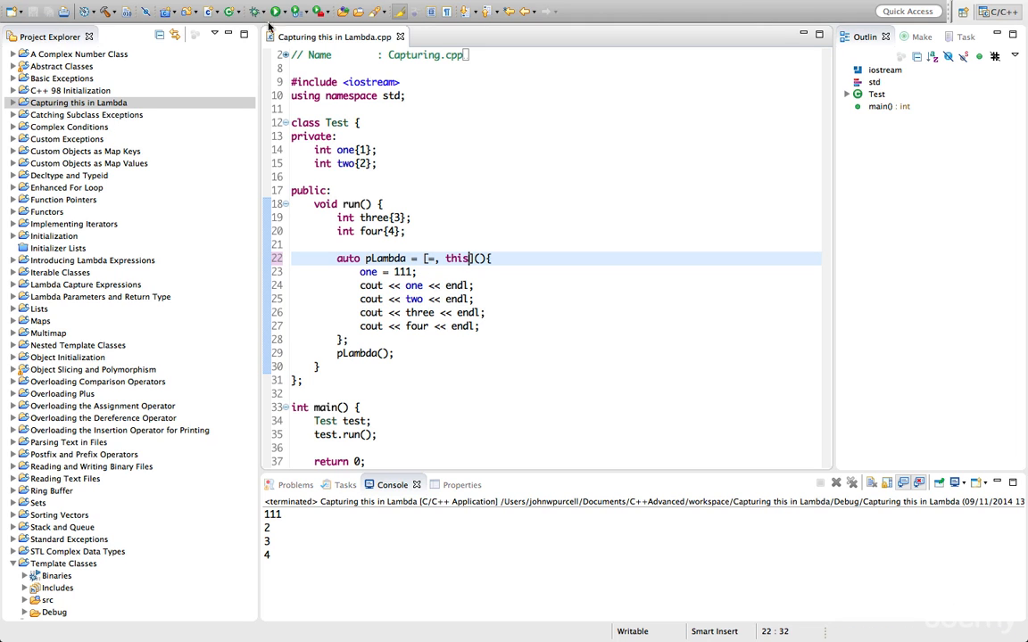
Build the project, hit the error with [=, this], and change the default to [&, this].
{"action": "left_click", "coordinate": [364, 7]}
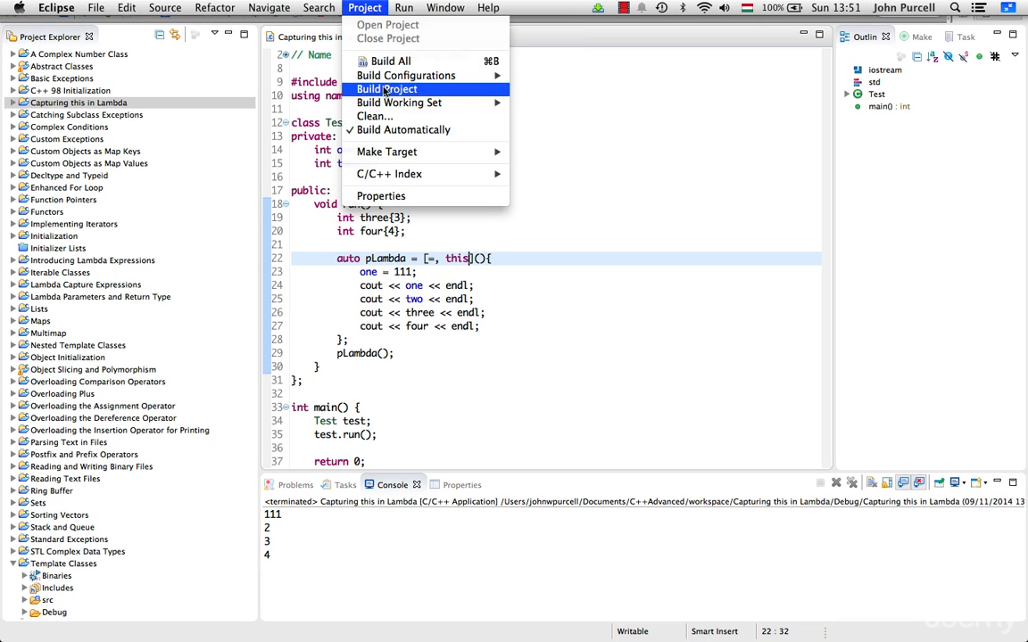
{"action": "left_click", "coordinate": [386, 90]}
{"action": "type", "text": "&"}
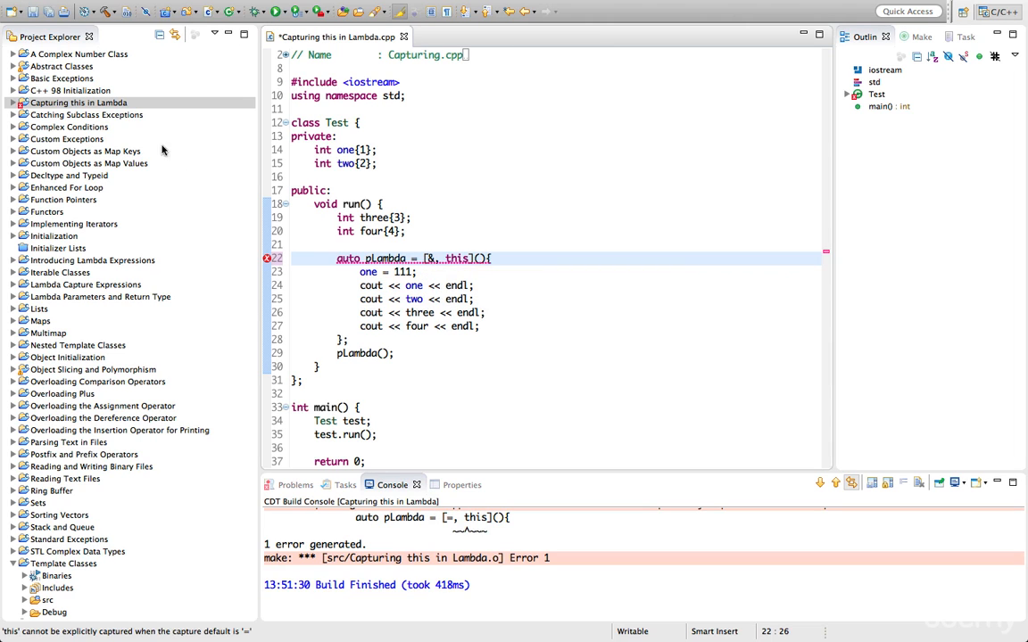
{"action": "left_click", "coordinate": [364, 7]}
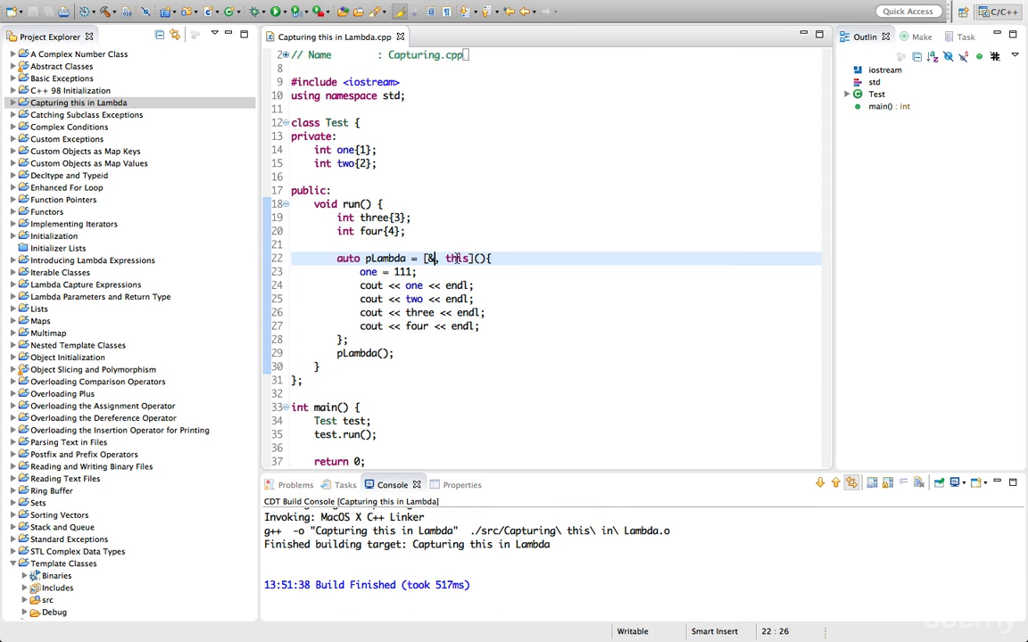
Run the [&, this] version so the console prints 111, 2, 3, 4.
{"action": "left_click", "coordinate": [280, 11]}
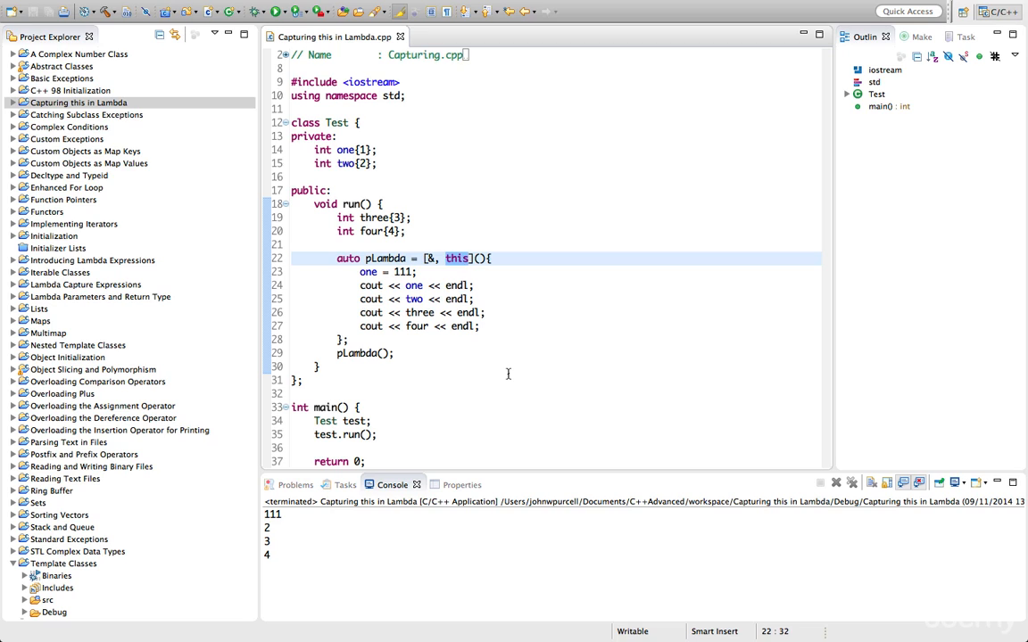
{"action": "scroll", "scroll_direction": "down", "scroll_amount": 3}
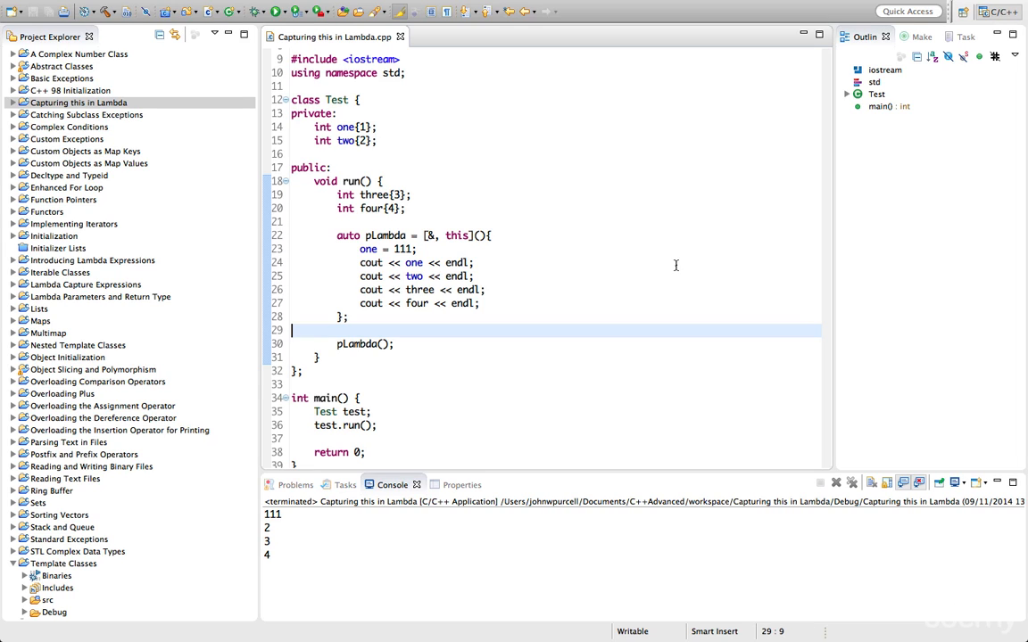
{"action": "mouse_move", "coordinate": [429, 241]}
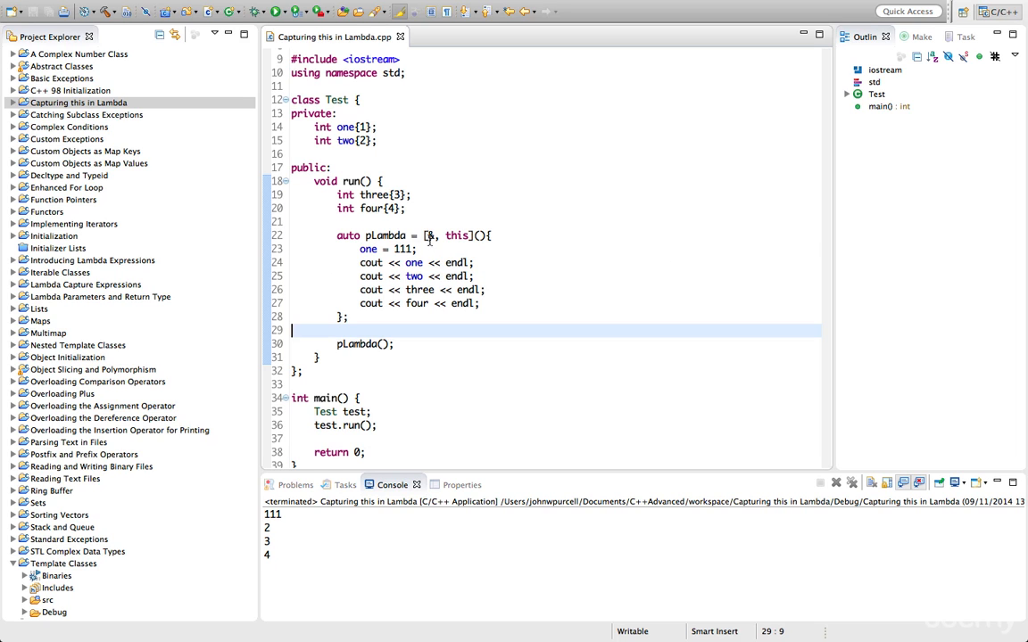